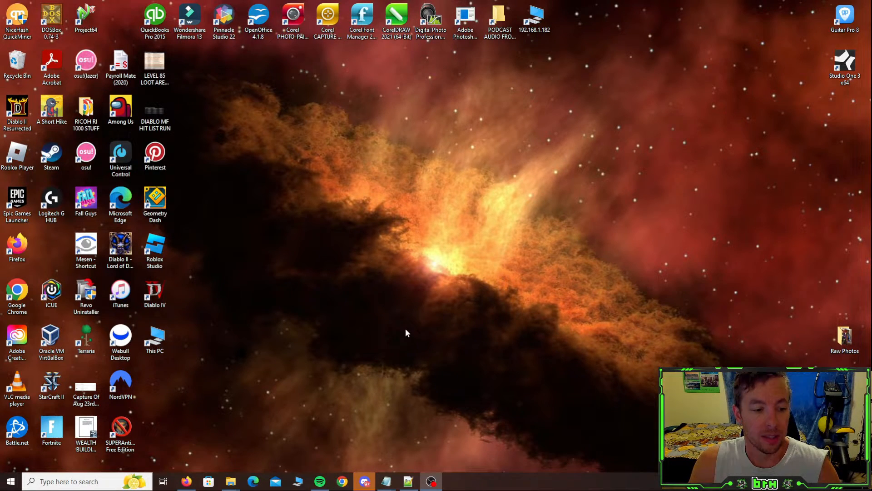
mouse_move(458, 461)
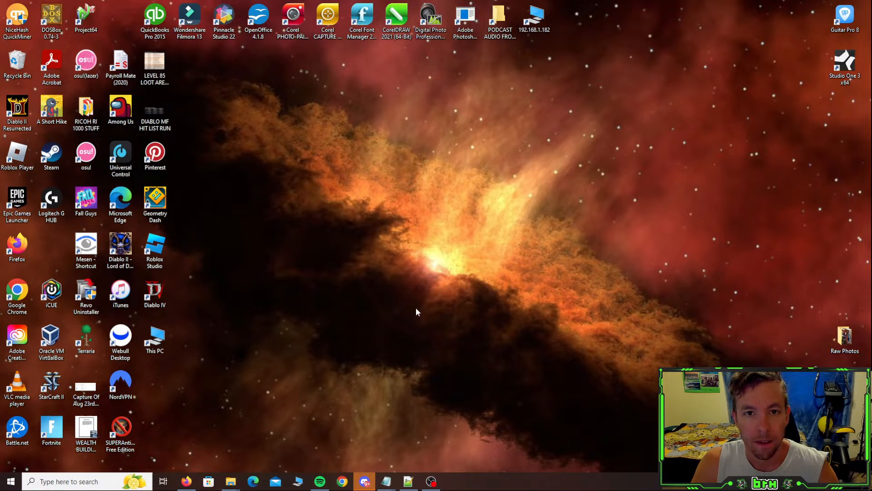
mouse_move(360, 343)
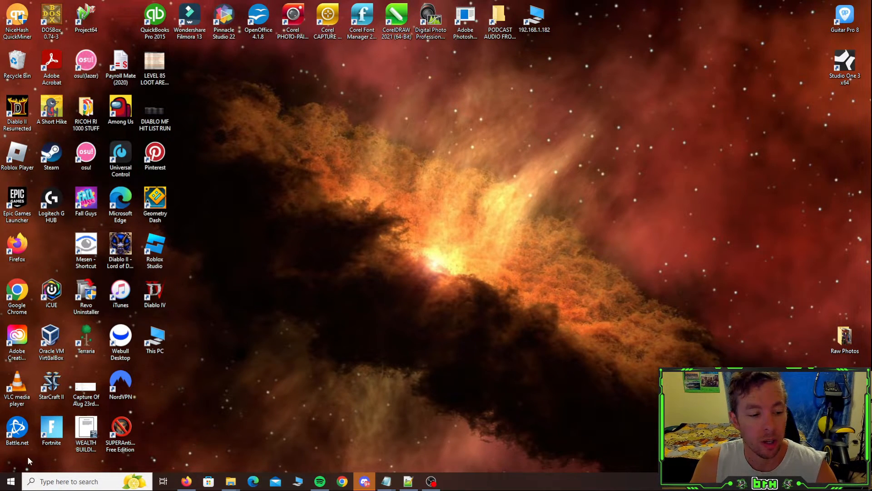
Step: Check the NVIDIA GeForce RTX 3070 under Display adapters in Device Manager, then close it
right_click(8, 480)
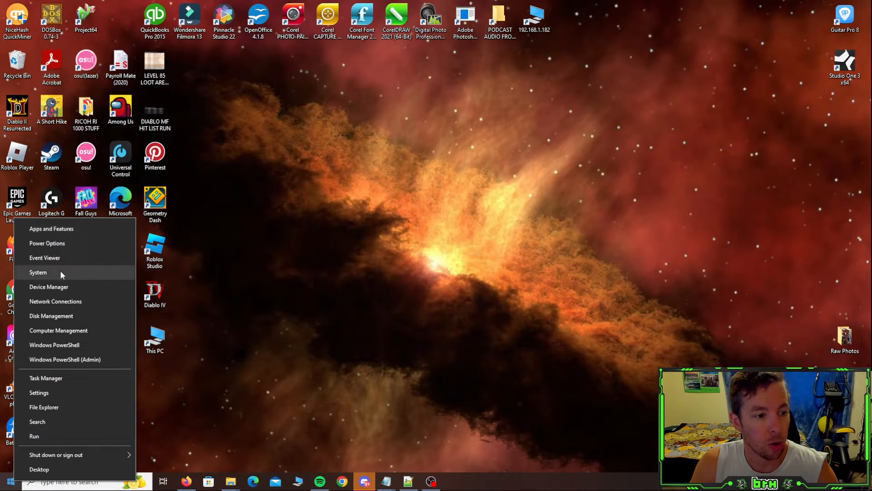
left_click(38, 272)
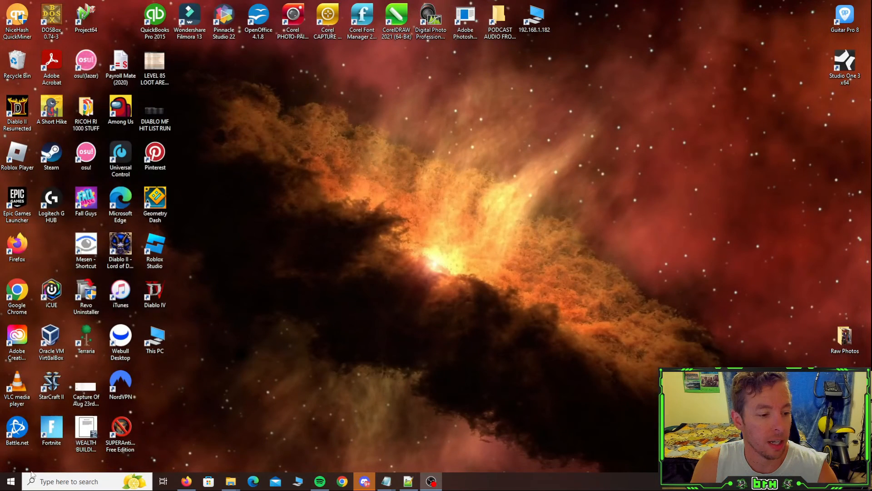
left_click(120, 247)
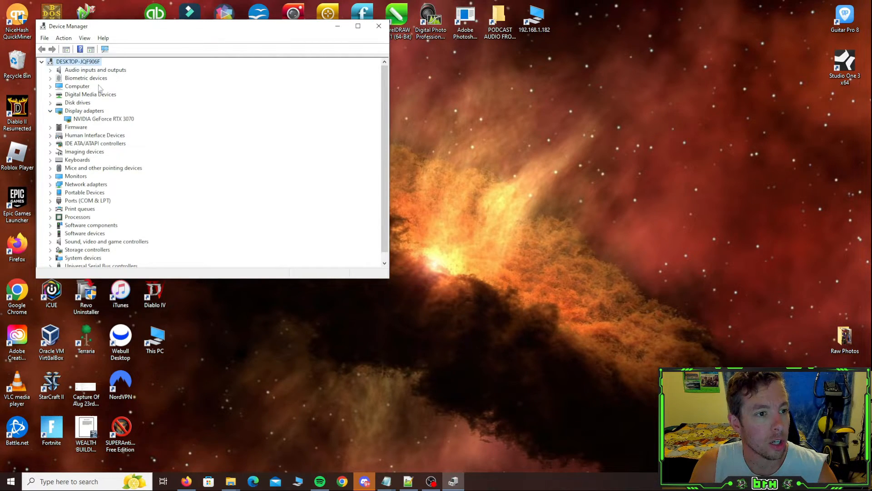
left_click(103, 118)
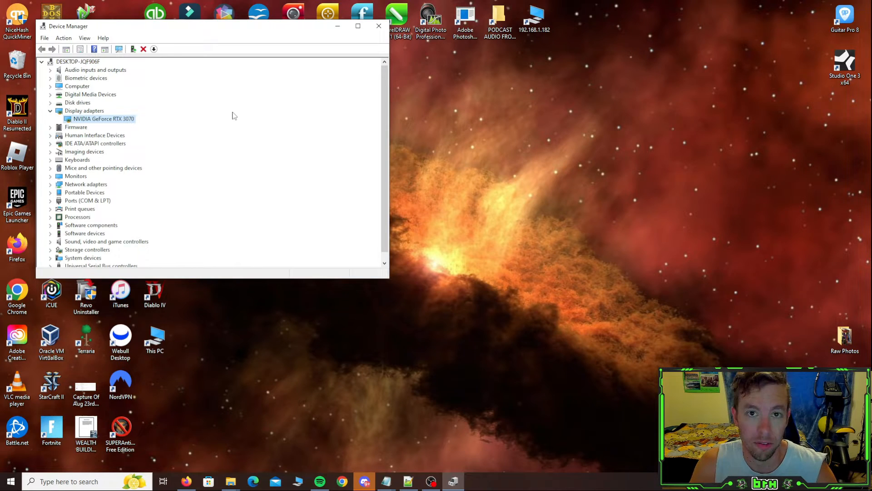
left_click(102, 118)
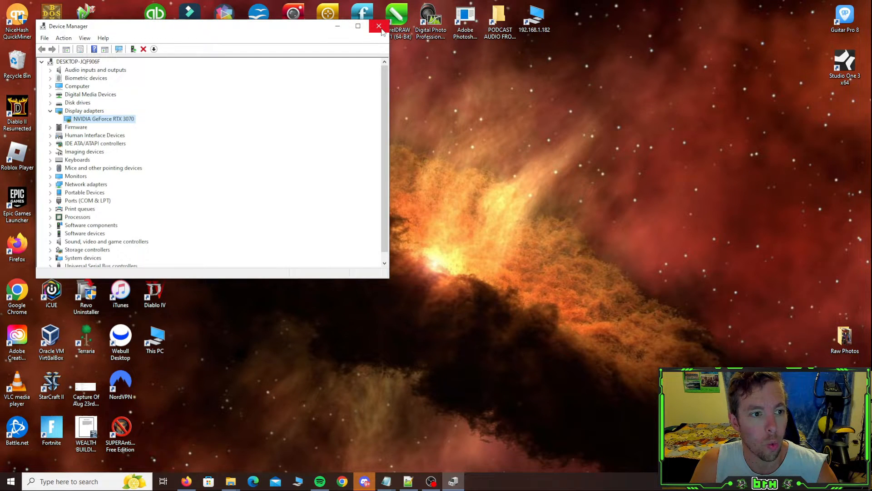
left_click(379, 27)
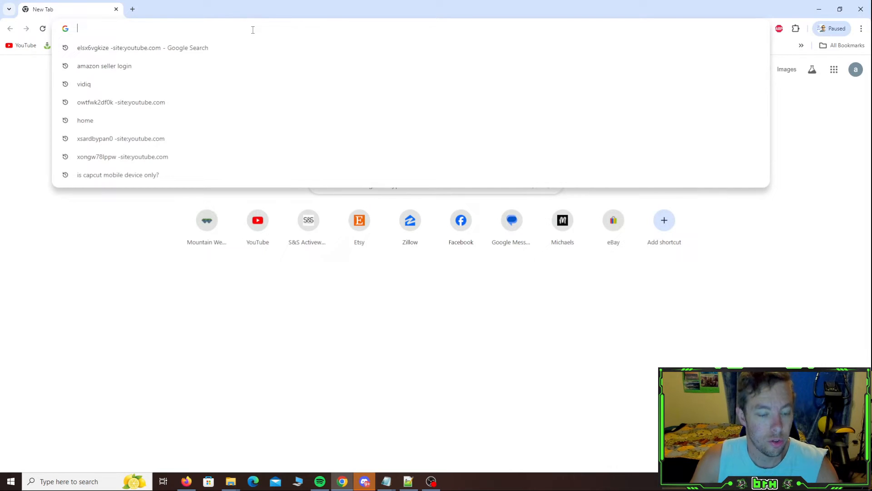
Step: Visit nvidia.com, accept the cookie notice, and reach the Driver Downloads page
type("nvidia.com/en-us/")
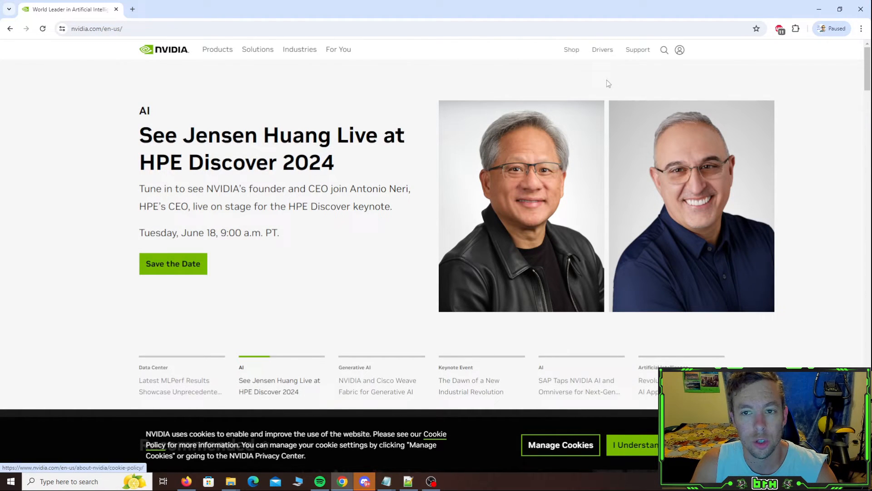
scroll("down", 3)
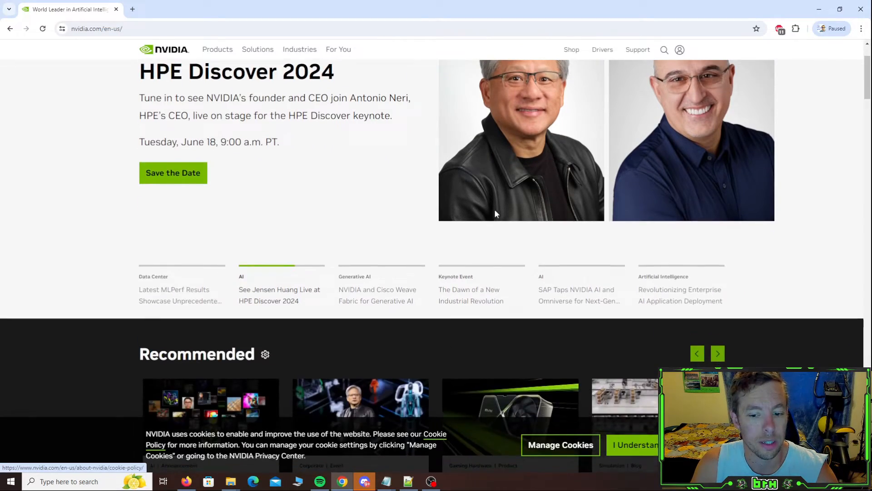
left_click(560, 444)
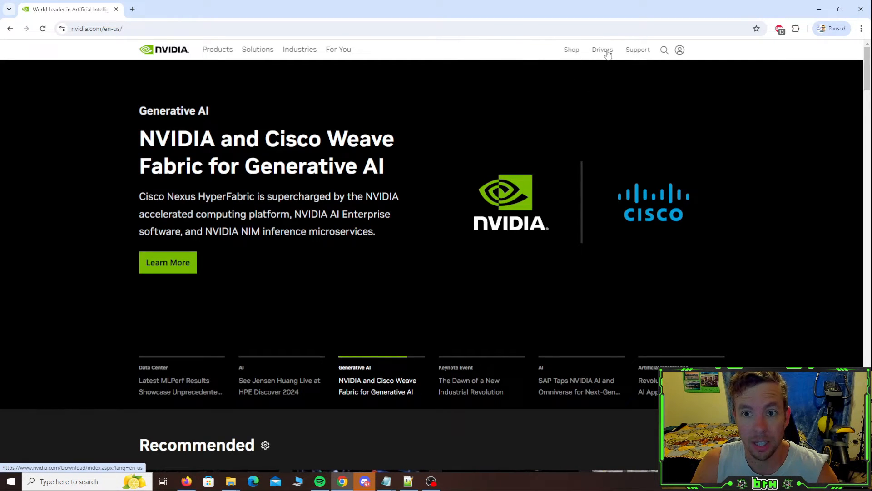
left_click(602, 49)
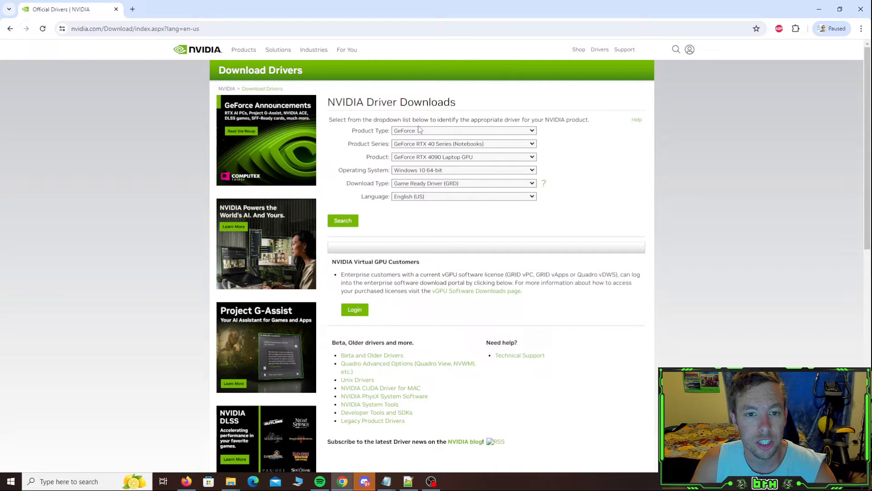
mouse_move(431, 136)
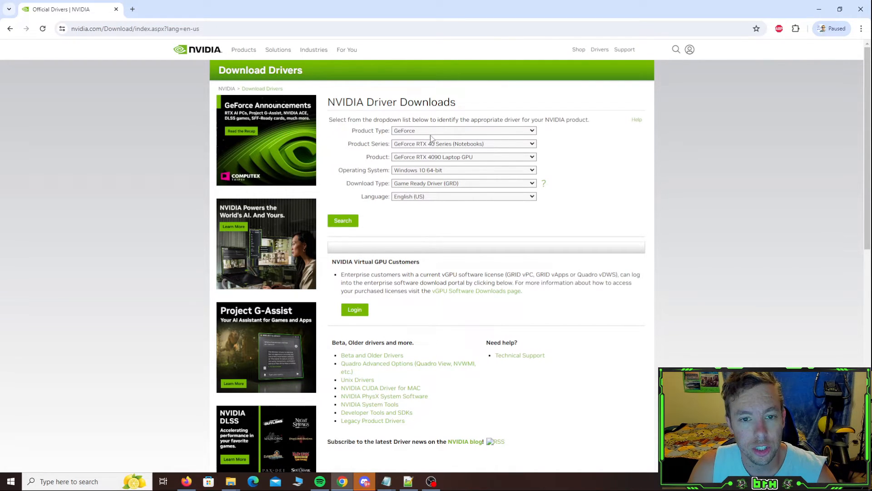
Step: Keep Product Type GeForce and choose GeForce RTX 30 Series as the product series
left_click(464, 130)
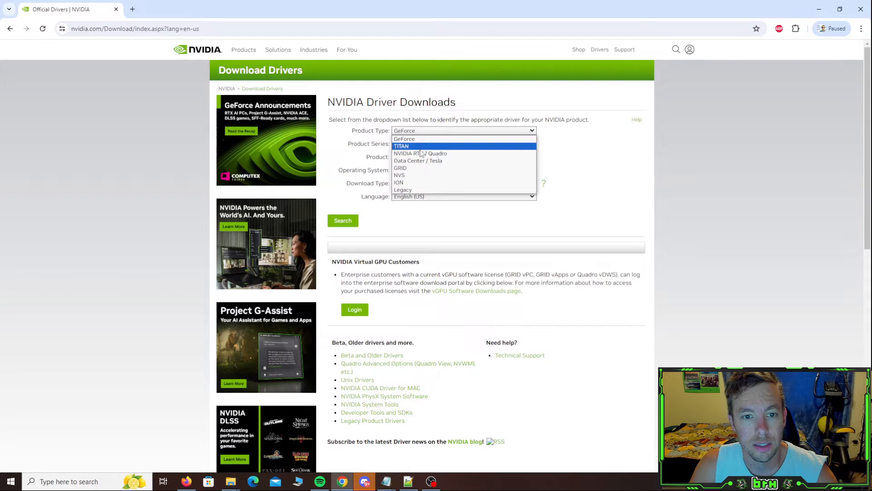
mouse_move(429, 163)
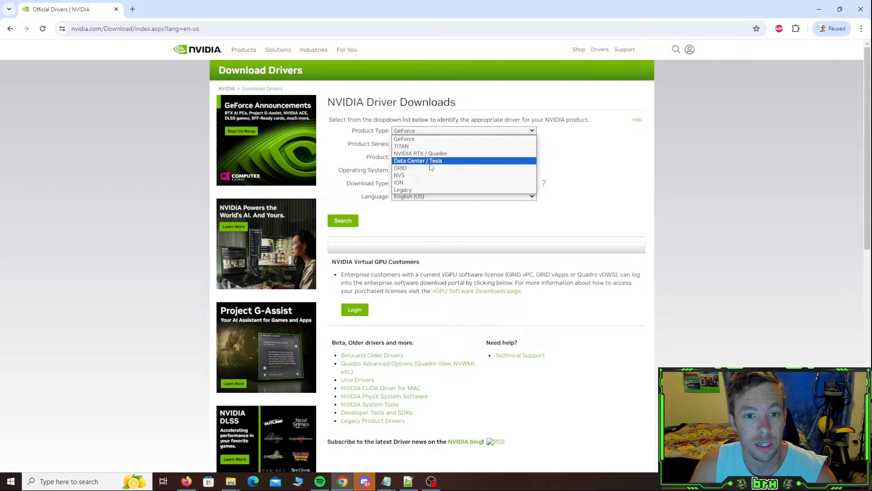
mouse_move(421, 174)
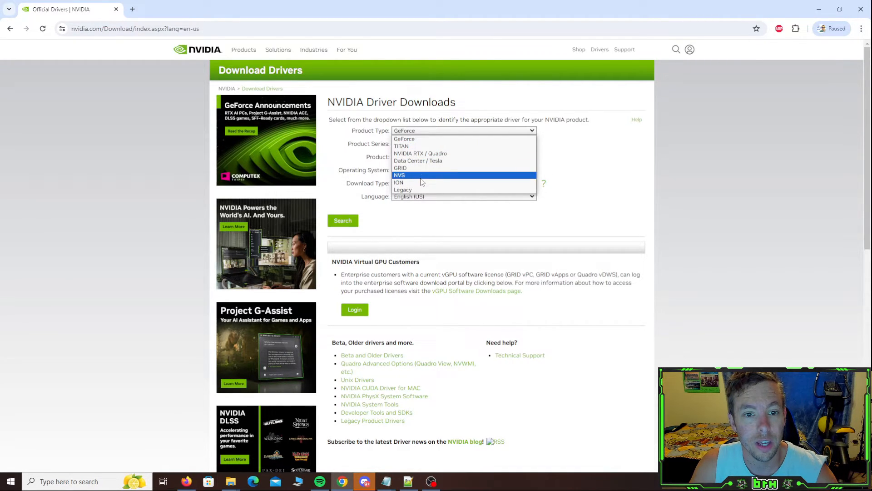
left_click(403, 138)
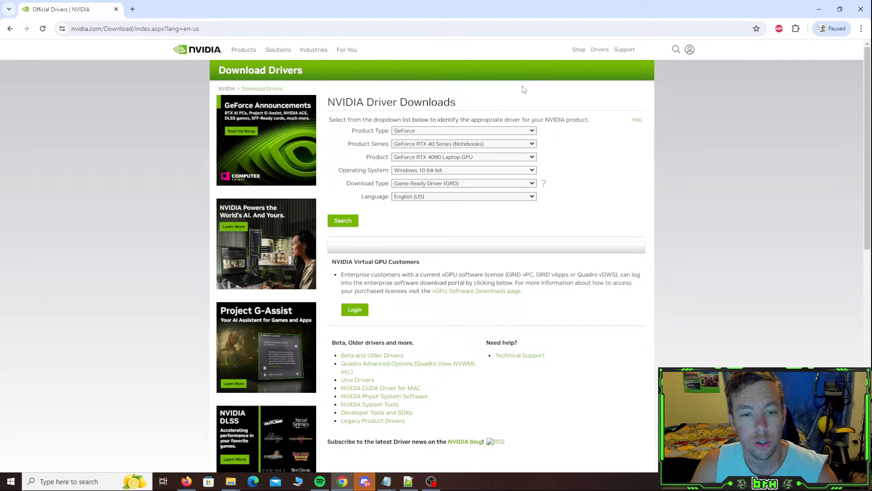
left_click(463, 130)
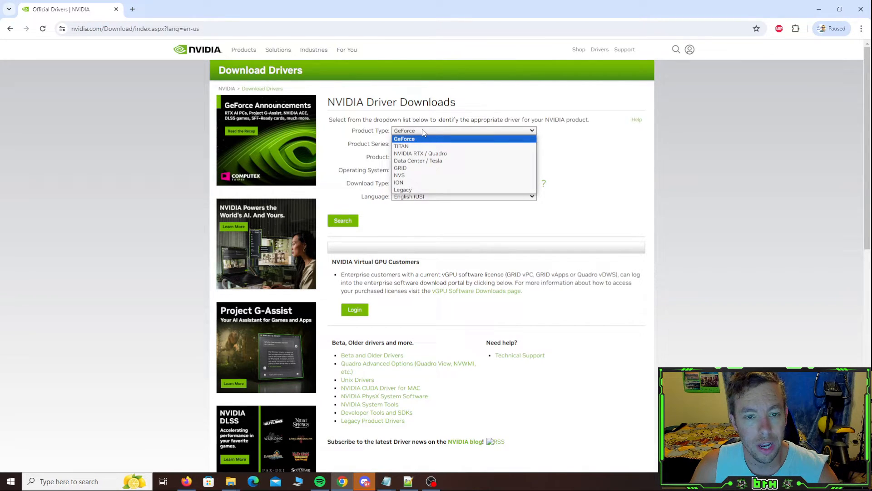
left_click(405, 138)
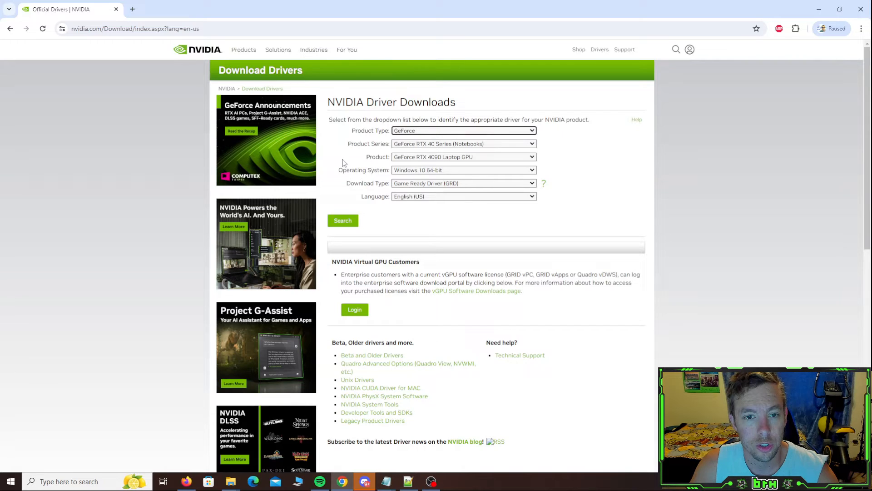
left_click(463, 143)
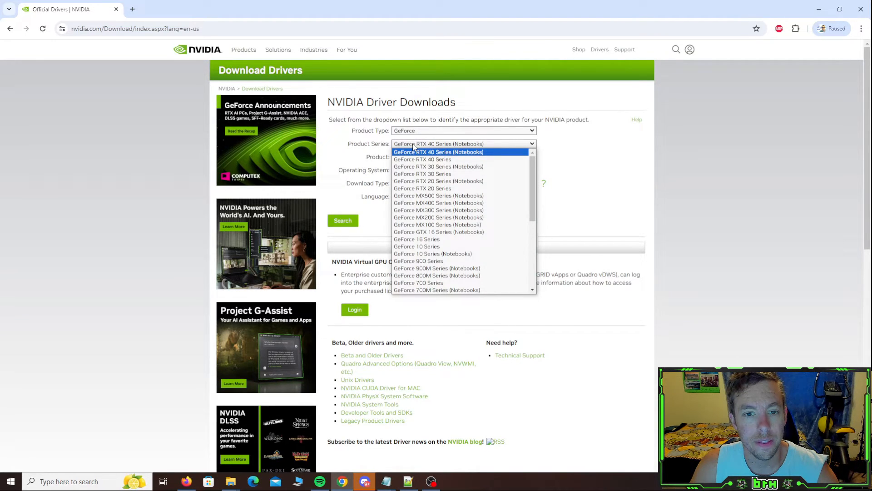
mouse_move(423, 173)
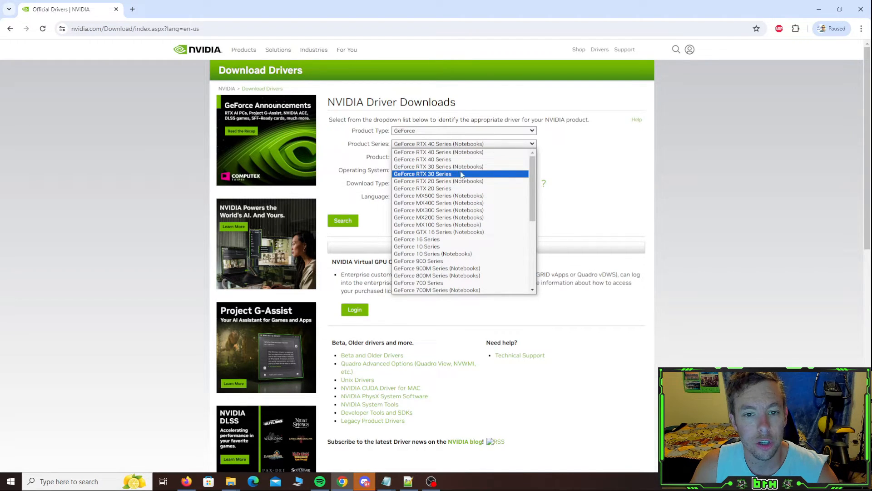
mouse_move(466, 177)
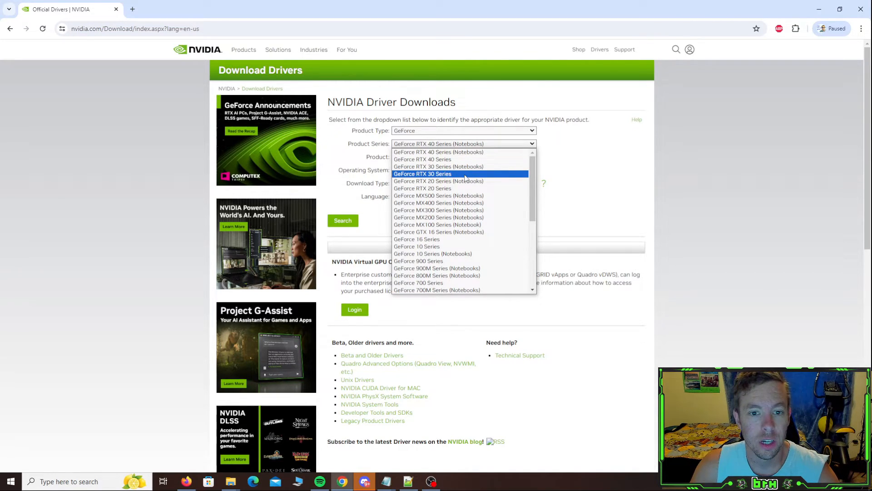
left_click(422, 173)
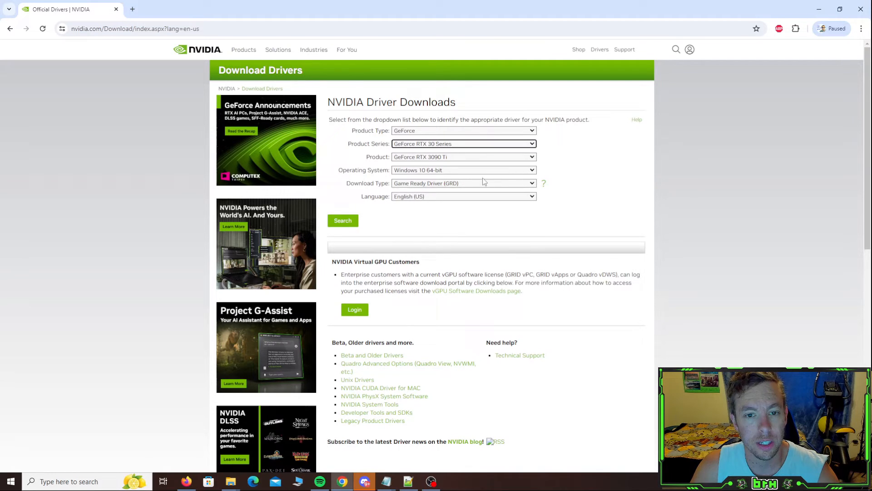
Step: Keep RTX 3070, Windows 10 64-bit as the OS, and Game Ready Driver as the download type
left_click(463, 157)
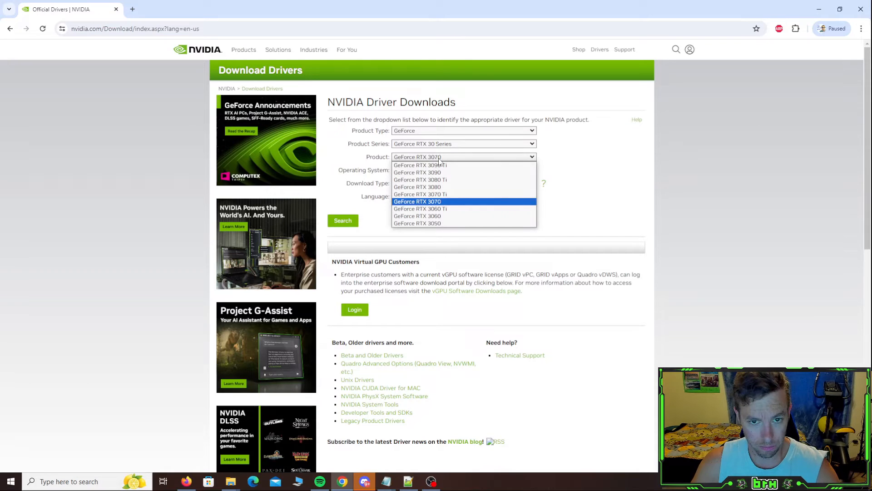
mouse_move(450, 185)
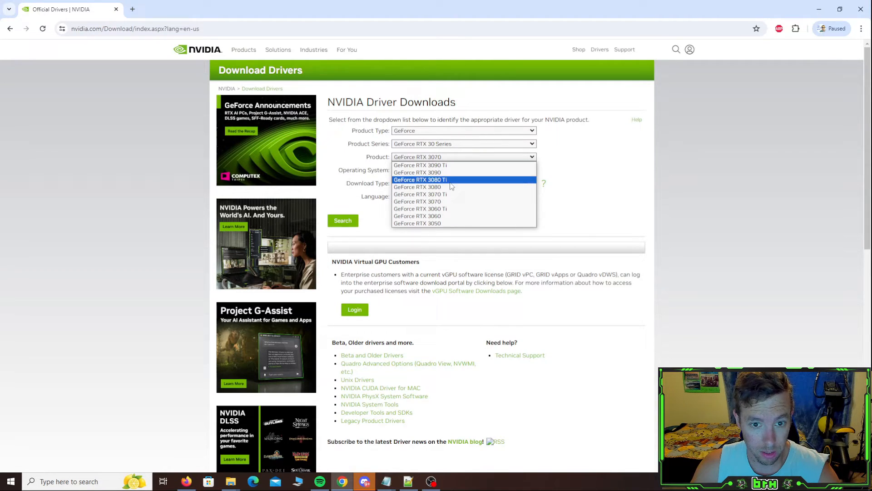
mouse_move(448, 202)
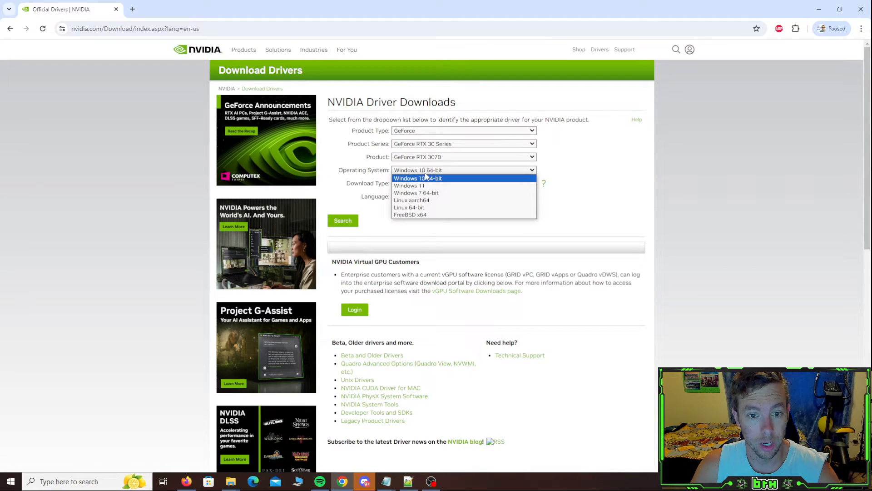
left_click(418, 178)
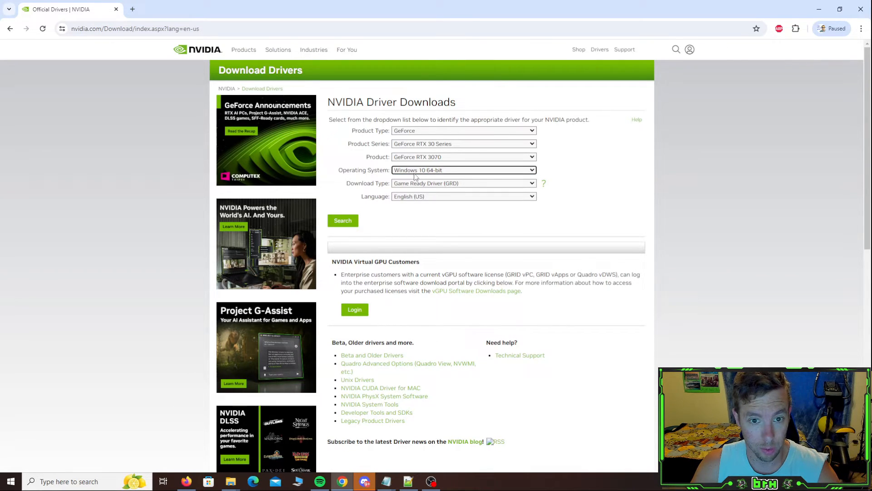
left_click(463, 169)
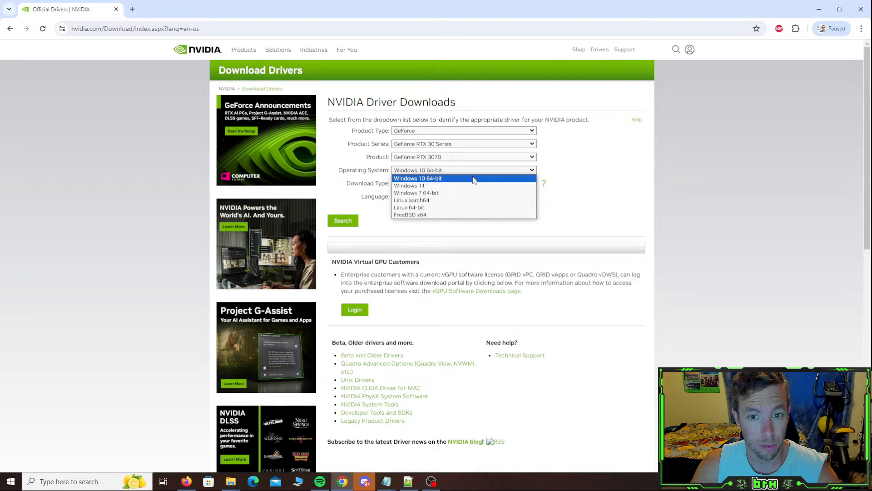
left_click(418, 178)
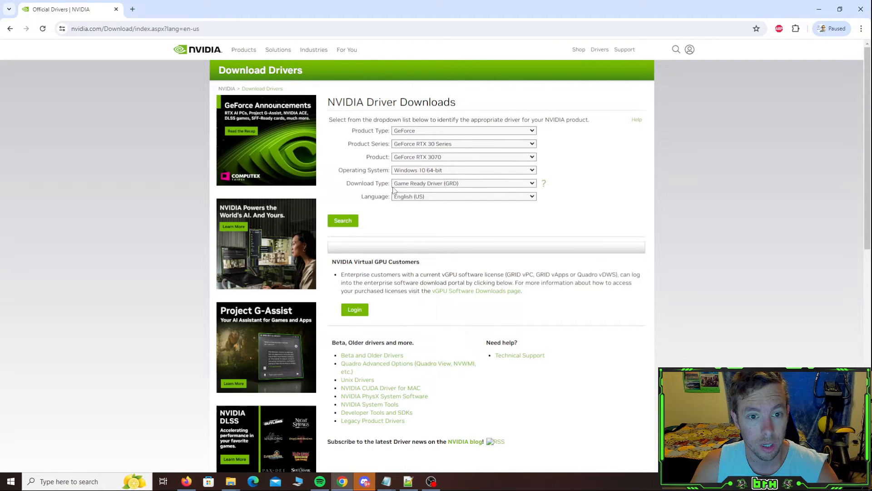
left_click(464, 183)
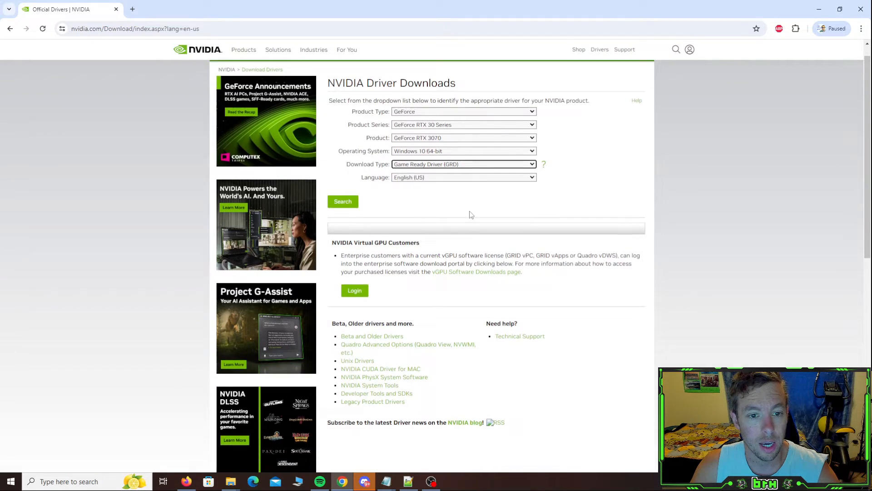
left_click(343, 202)
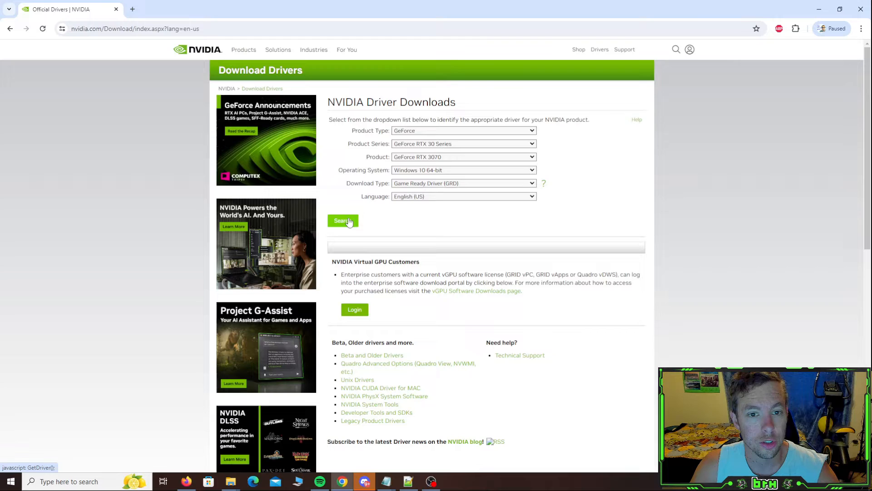
Step: Search and request the download of GeForce Game Ready Driver 555.99 (628.65 MB)
left_click(342, 221)
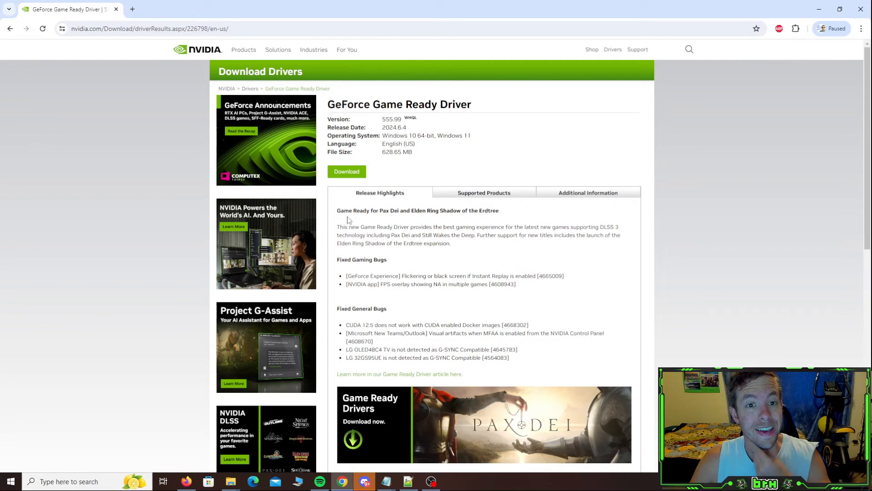
mouse_move(376, 136)
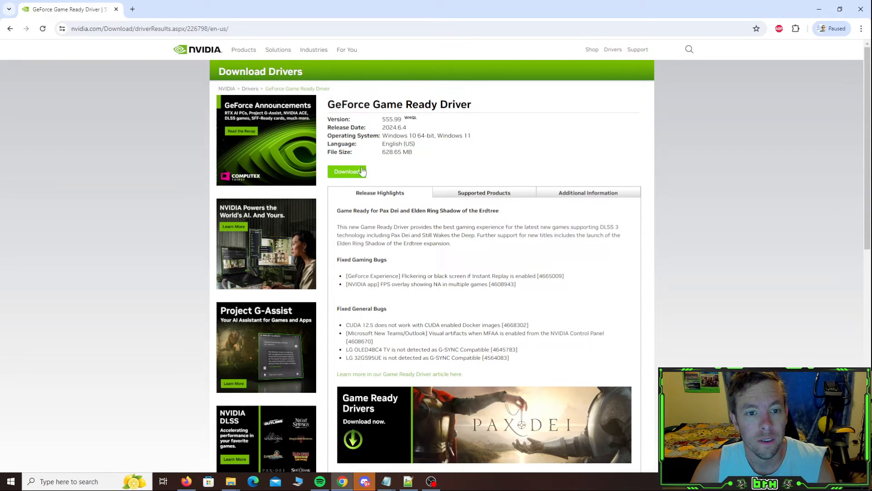
left_click(347, 172)
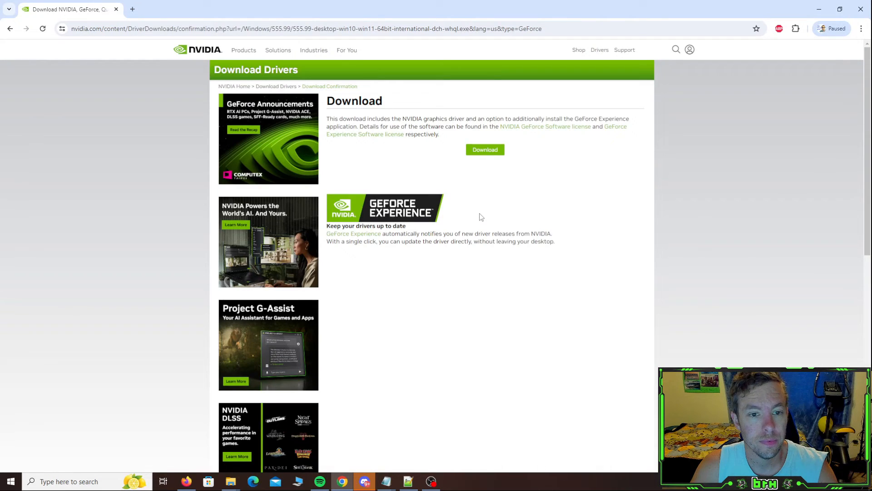
mouse_move(444, 171)
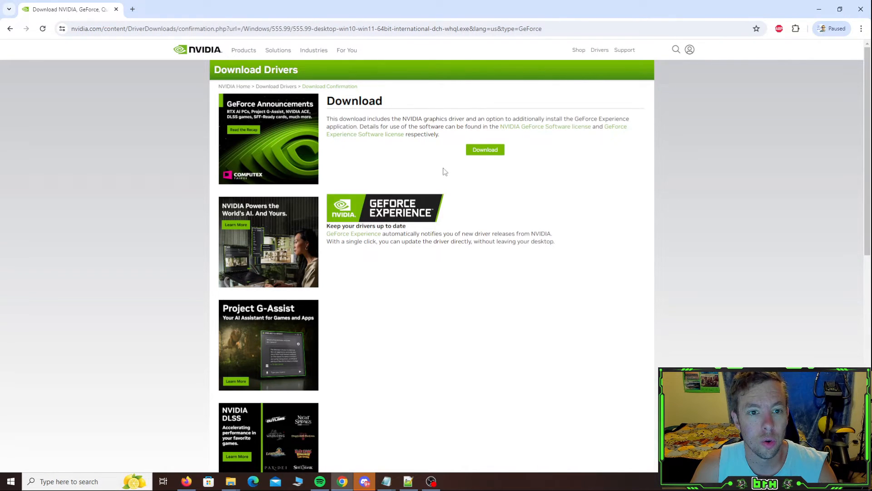
Step: Save the 555.99 driver installer into the Downloads folder via Chrome's save dialog
left_click(484, 149)
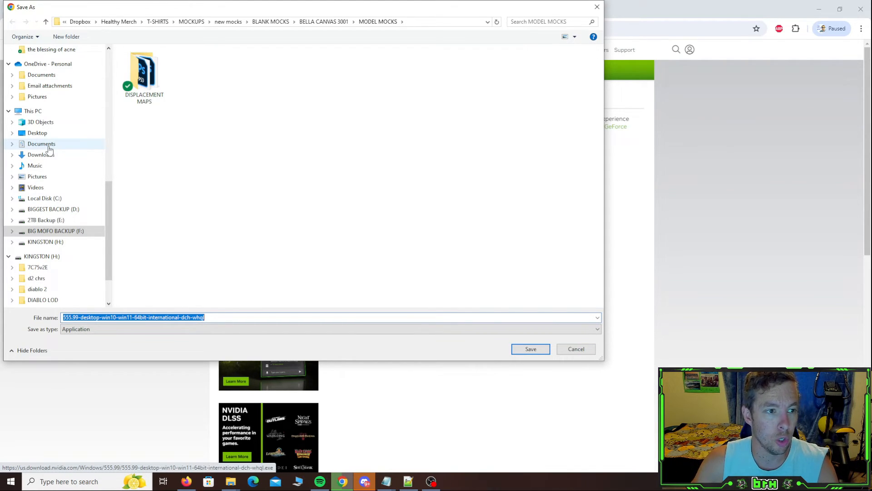
left_click(41, 154)
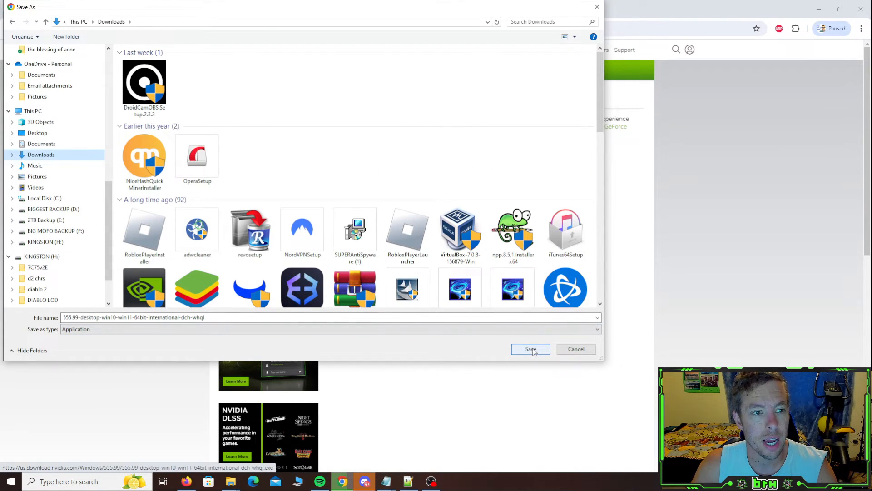
left_click(529, 349)
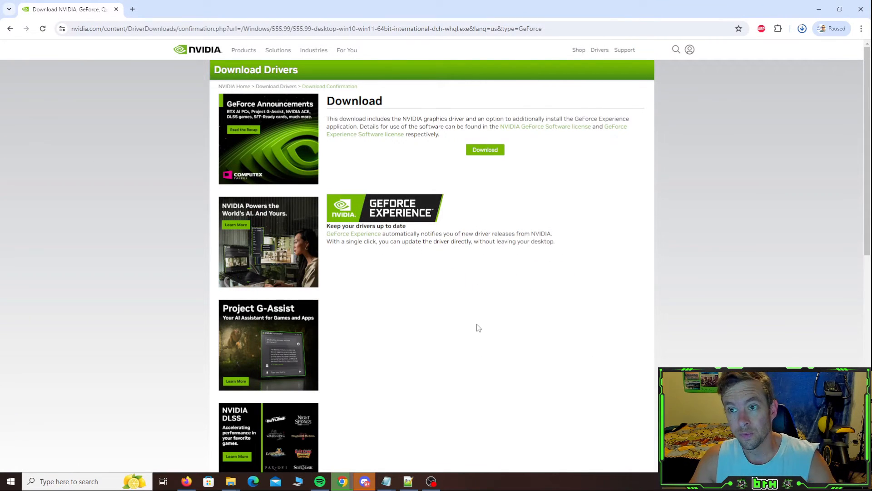
mouse_move(730, 152)
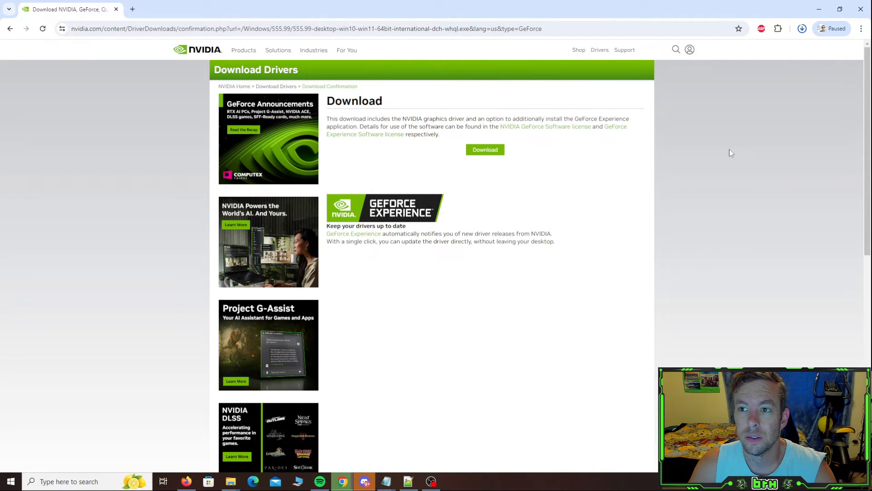
left_click(801, 28)
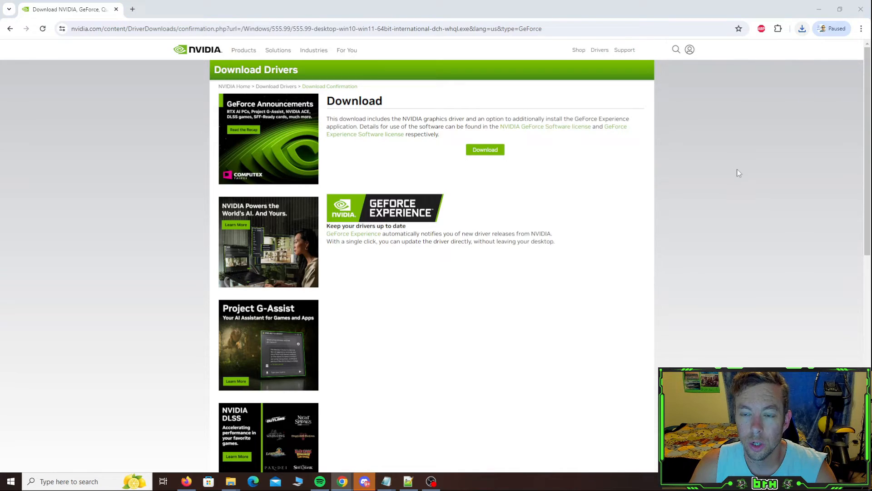
mouse_move(724, 161)
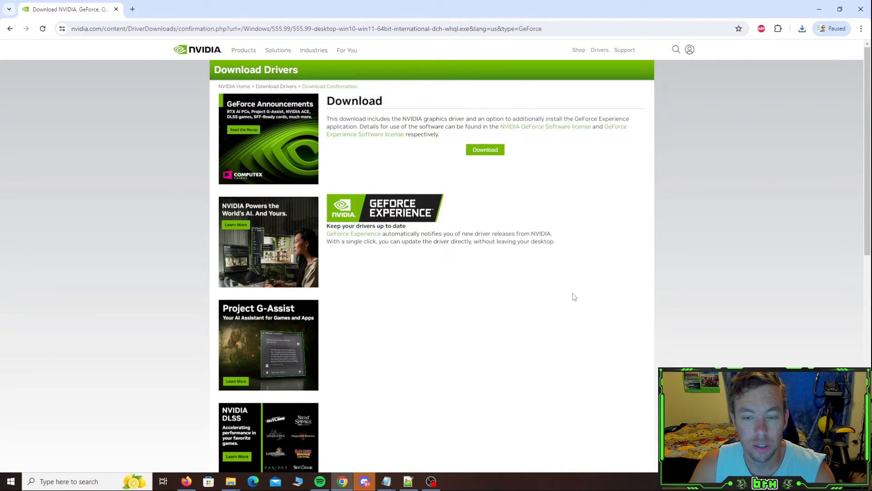
Step: Launch the downloaded 555.99 installer and extract it to the default folder
left_click(484, 149)
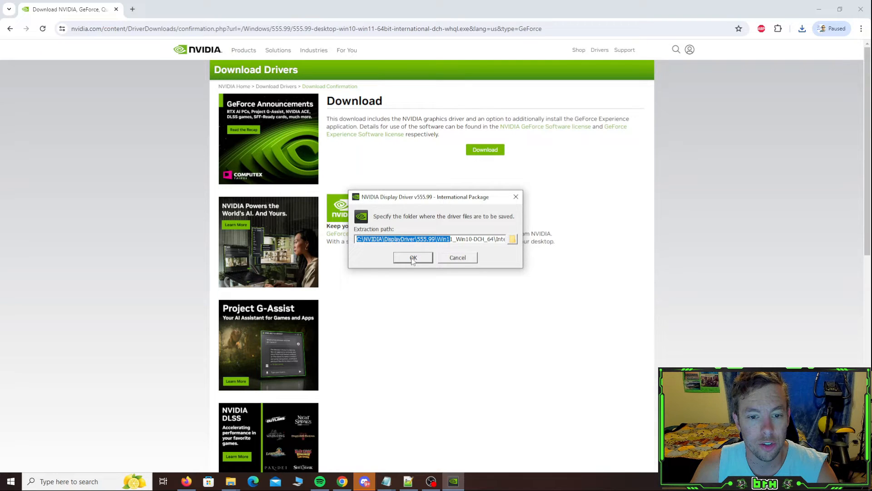
left_click(412, 257)
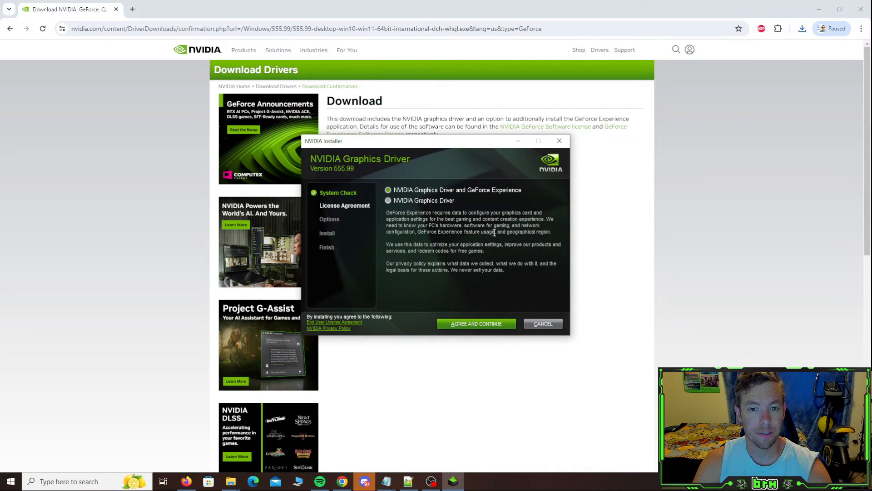
mouse_move(460, 179)
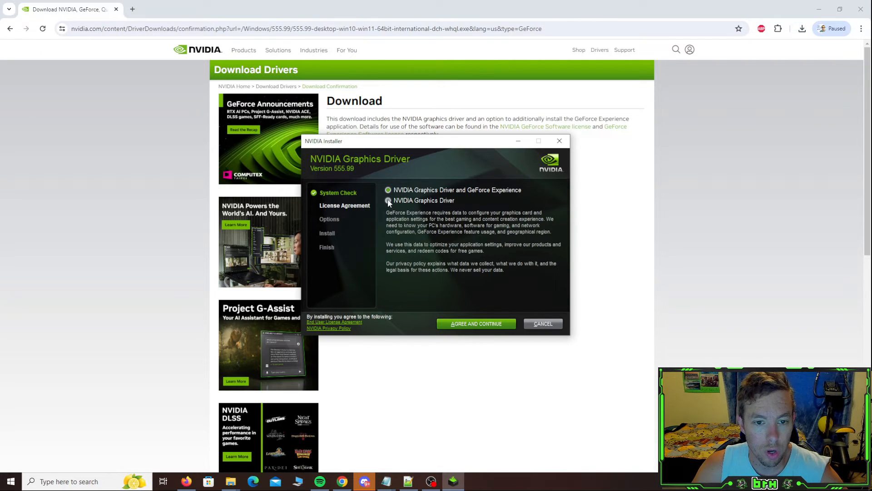
Step: Choose the driver-only install, accept the license, review Custom options, and settle on Express
left_click(388, 200)
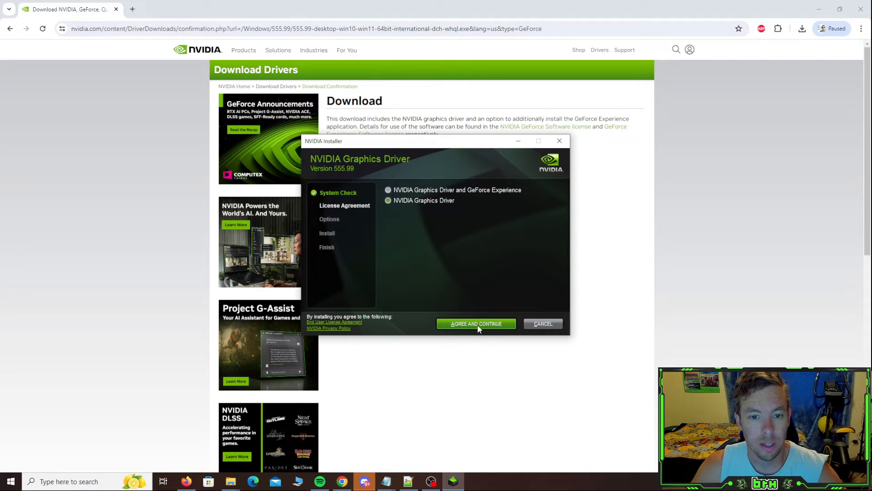
left_click(475, 323)
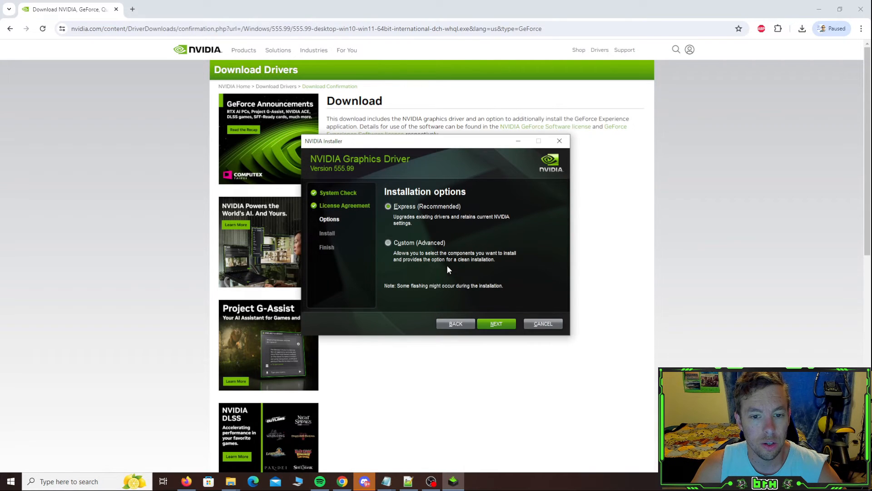
left_click(388, 242)
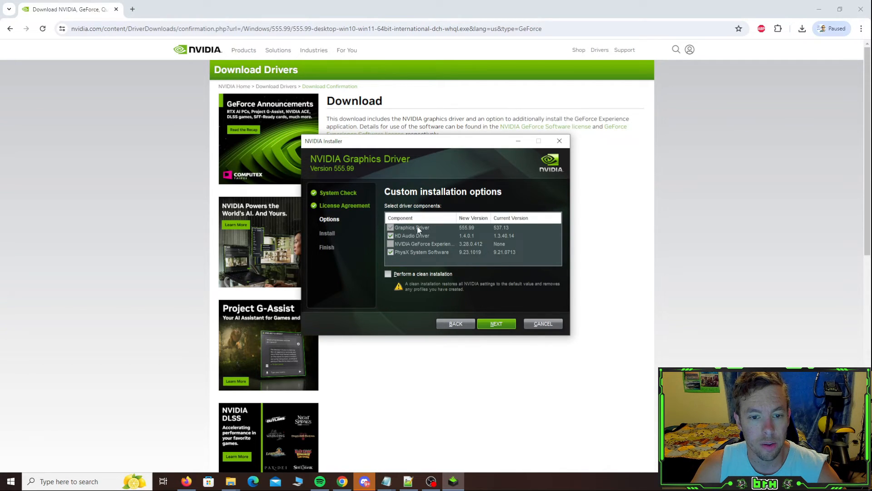
mouse_move(490, 260)
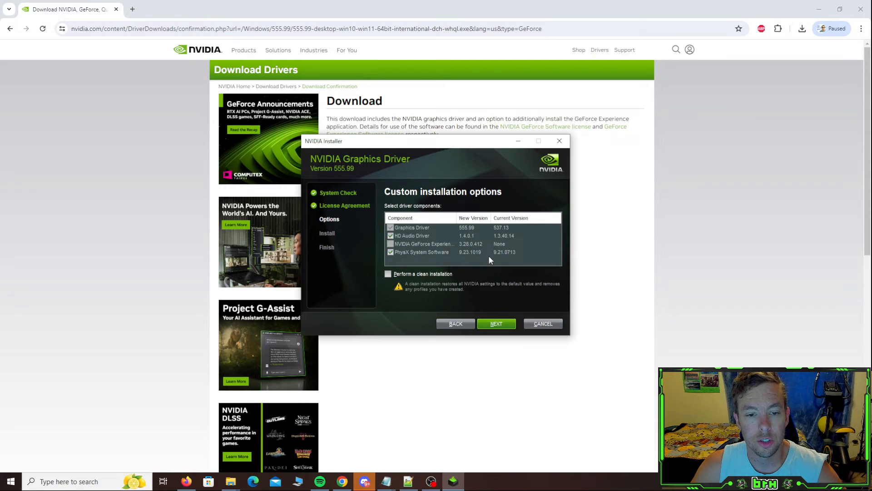
mouse_move(418, 261)
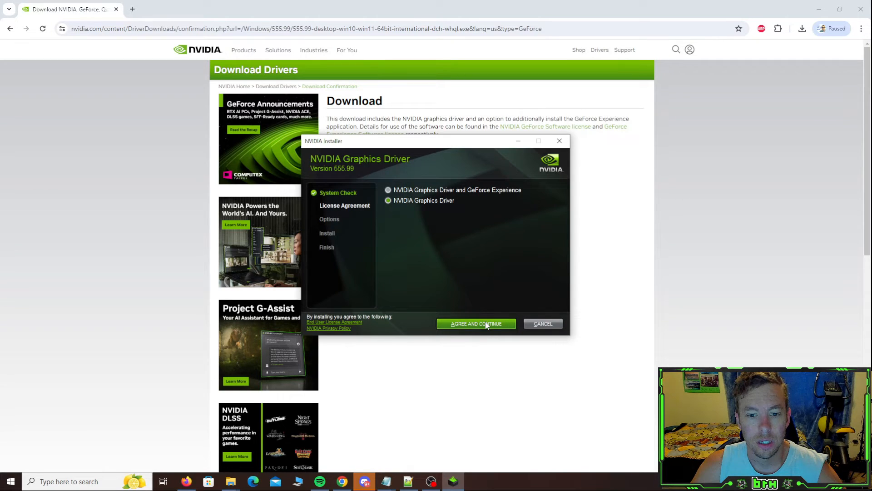
left_click(475, 323)
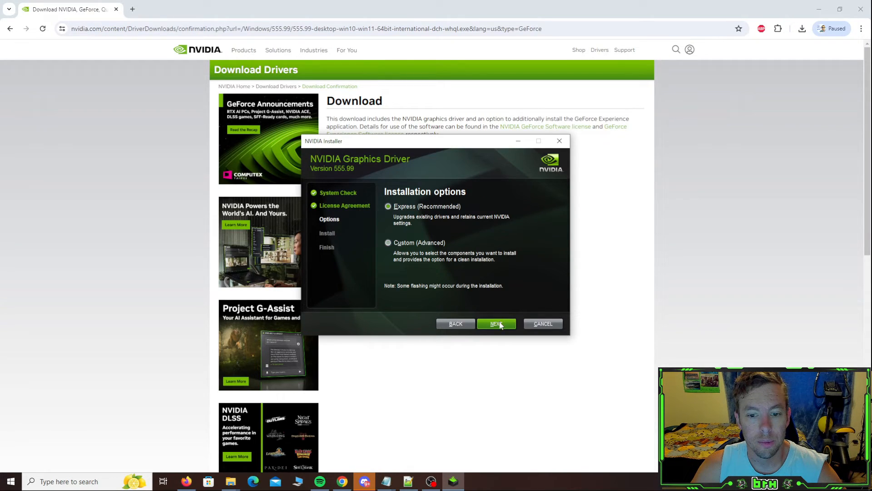
Step: Run the Express installation, then reopen Device Manager on the RTX 3070 adapter's actions
left_click(496, 323)
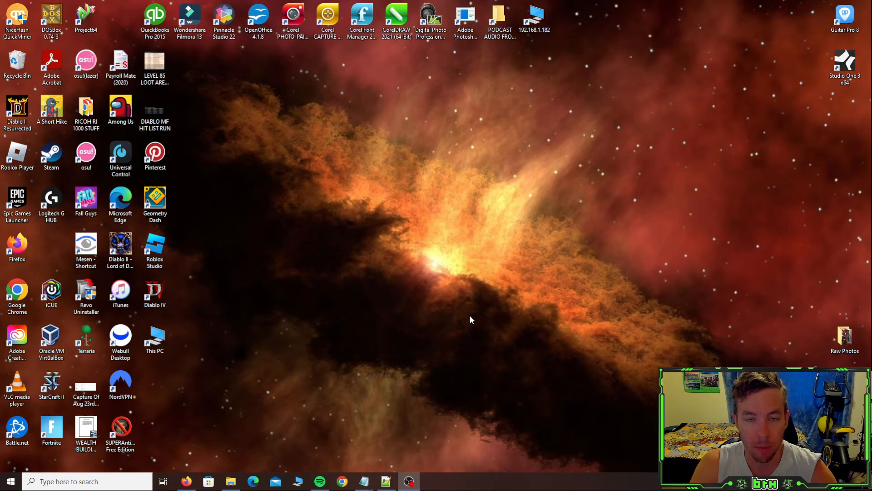
mouse_move(397, 254)
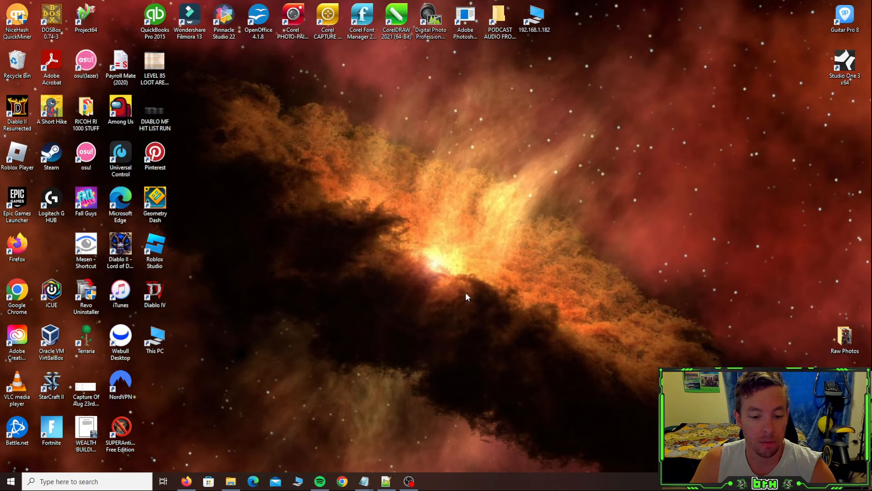
mouse_move(456, 487)
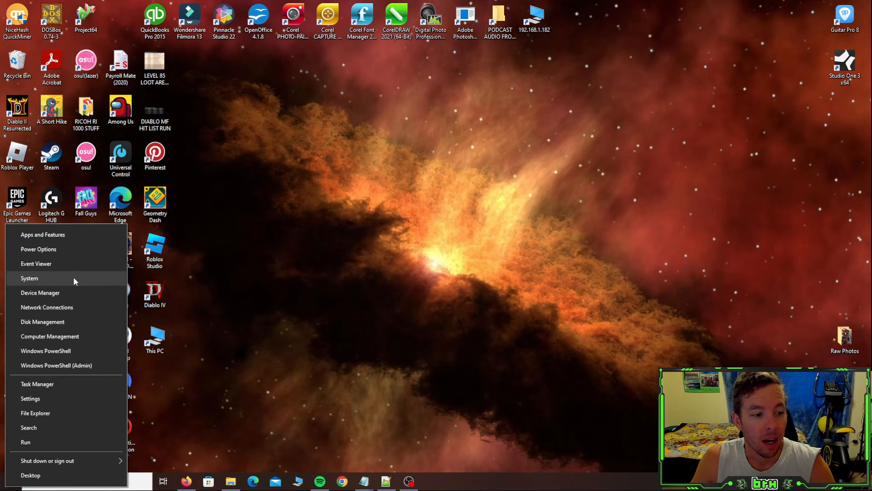
mouse_move(44, 291)
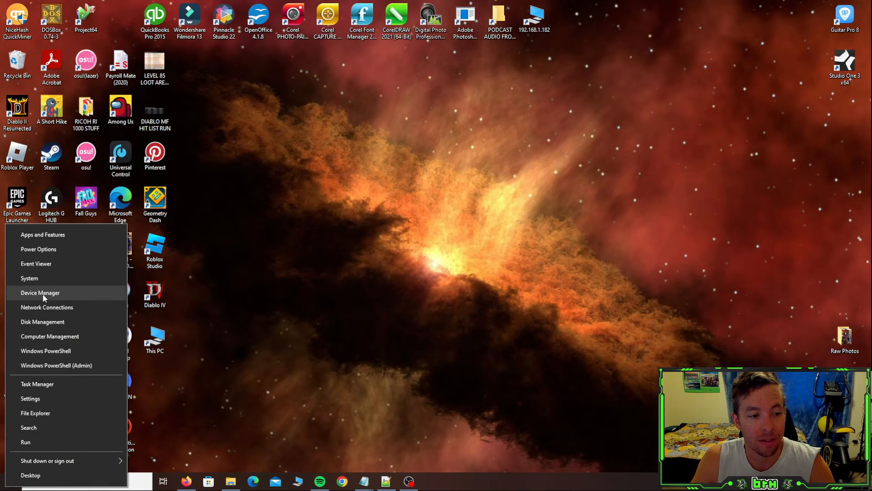
left_click(40, 292)
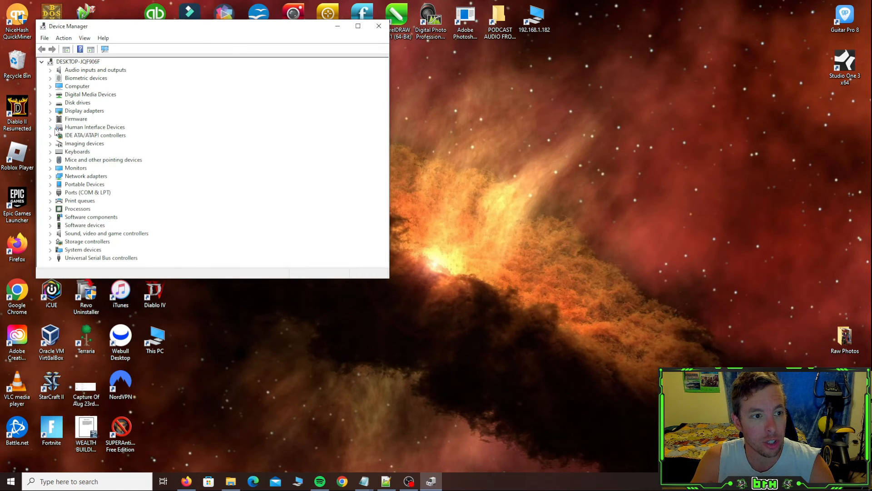
right_click(100, 118)
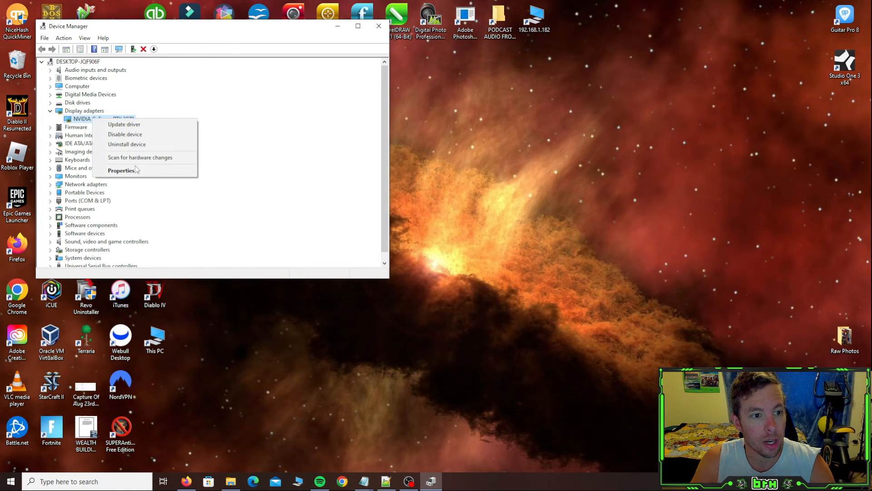
Step: Confirm the RTX 3070 driver is 32.0.15.5599 dated 6/1/2024 in Properties, then close Device Manager
left_click(121, 170)
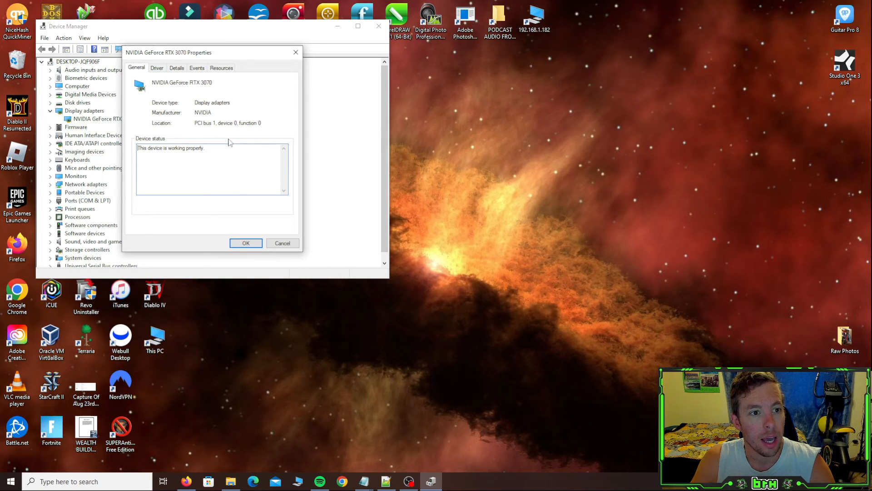
left_click(156, 67)
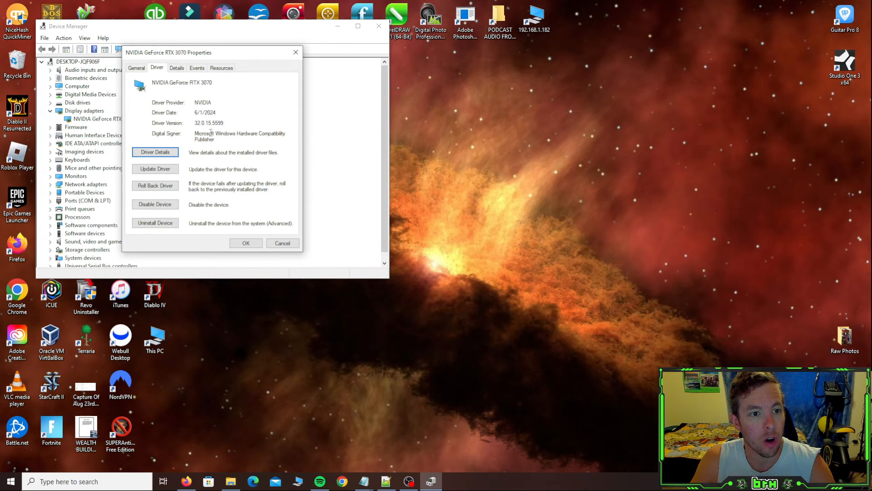
mouse_move(256, 118)
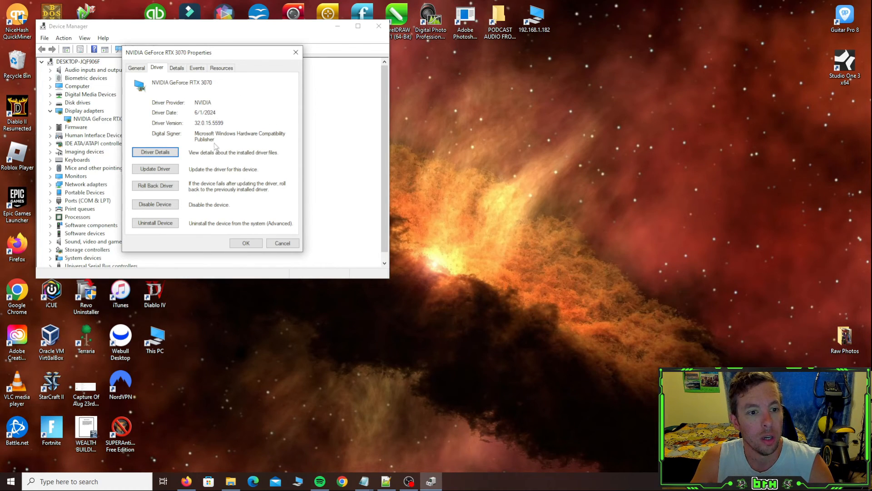
mouse_move(223, 99)
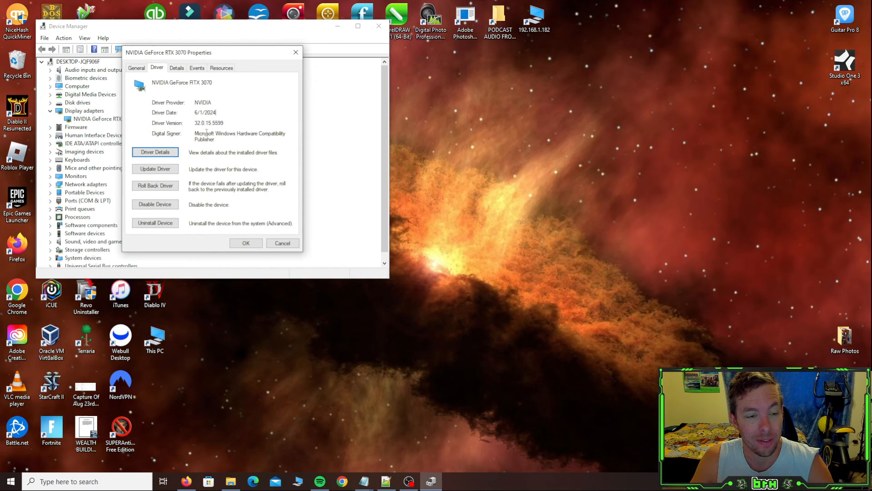
double_click(204, 111)
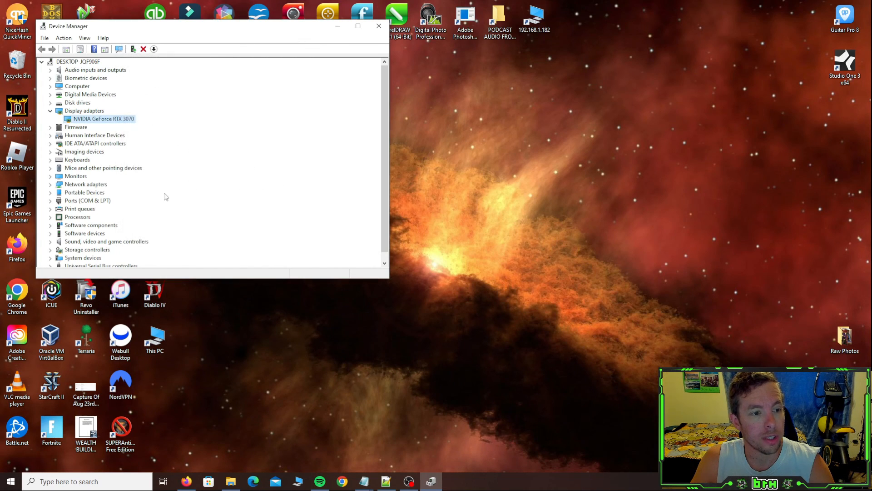
left_click(378, 26)
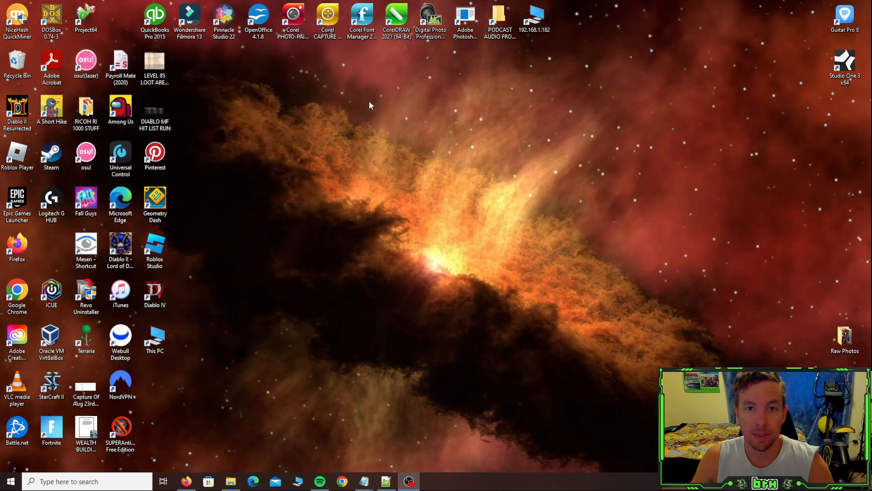